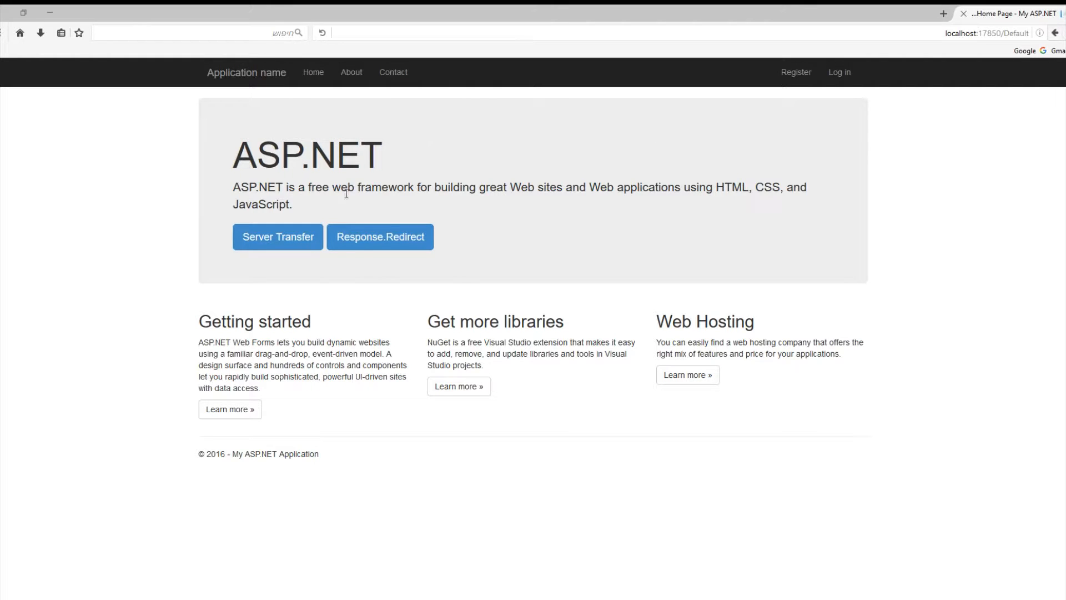
# Try Redirect and Server Transfer to a.aspx, then switch the transfer line to codingissimple.com
pyautogui.click(379, 237)
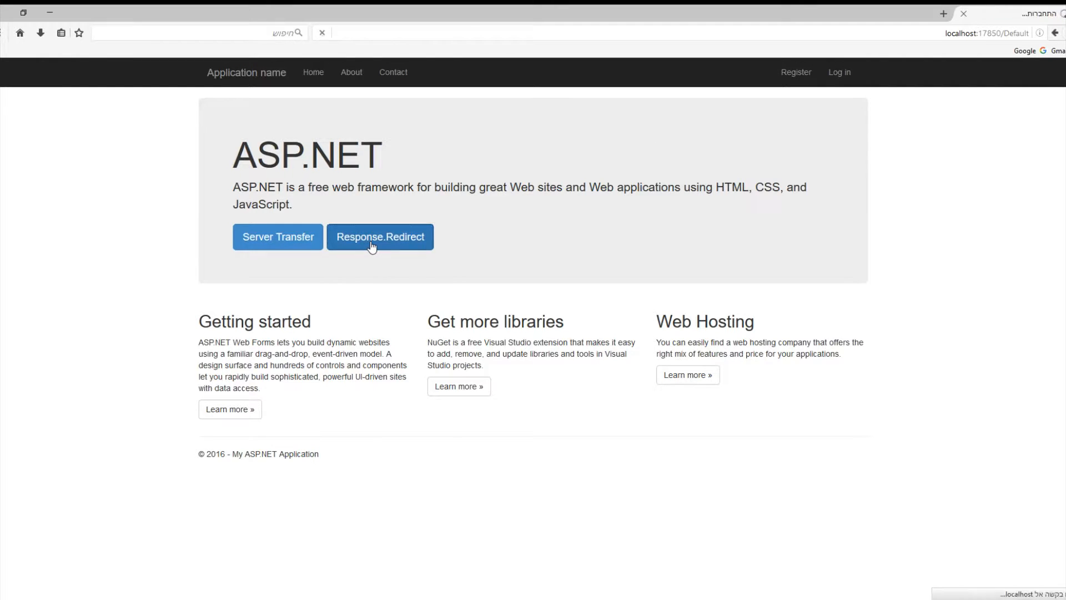
pyautogui.click(379, 236)
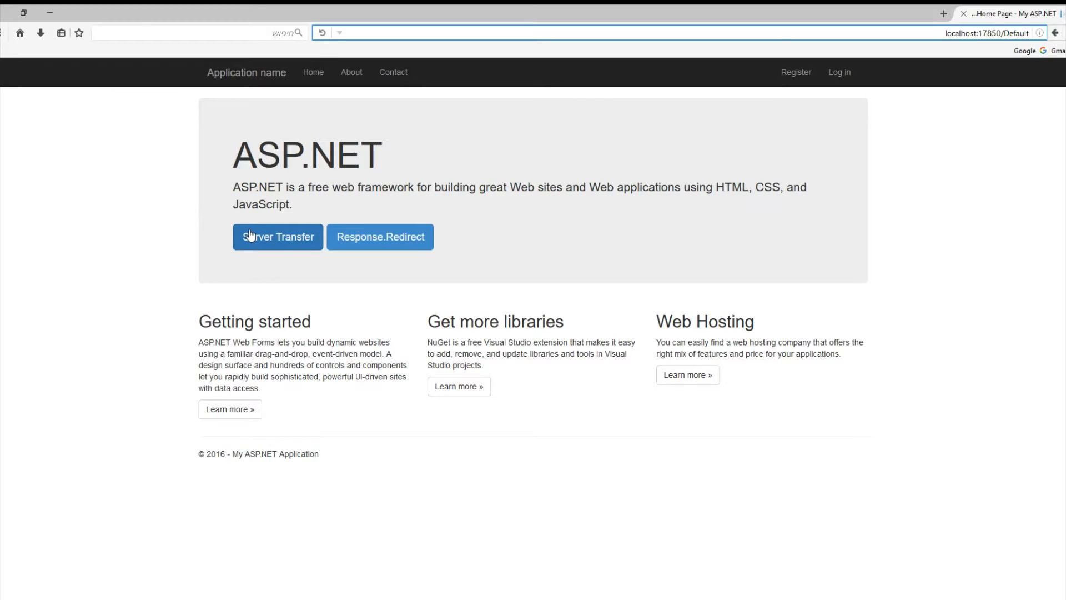
pyautogui.click(277, 236)
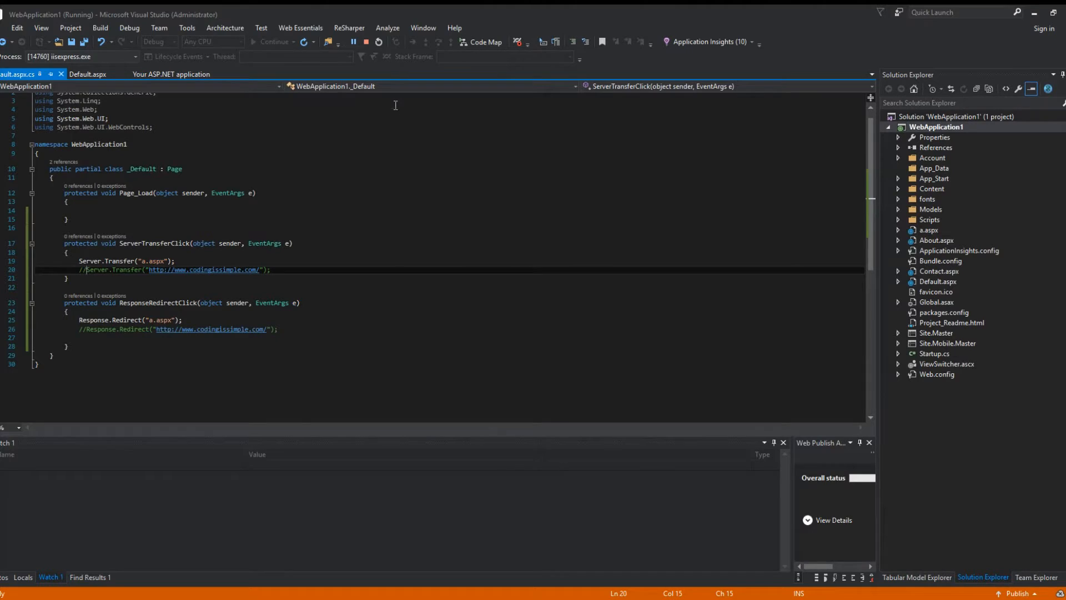
pyautogui.moveTo(177, 285)
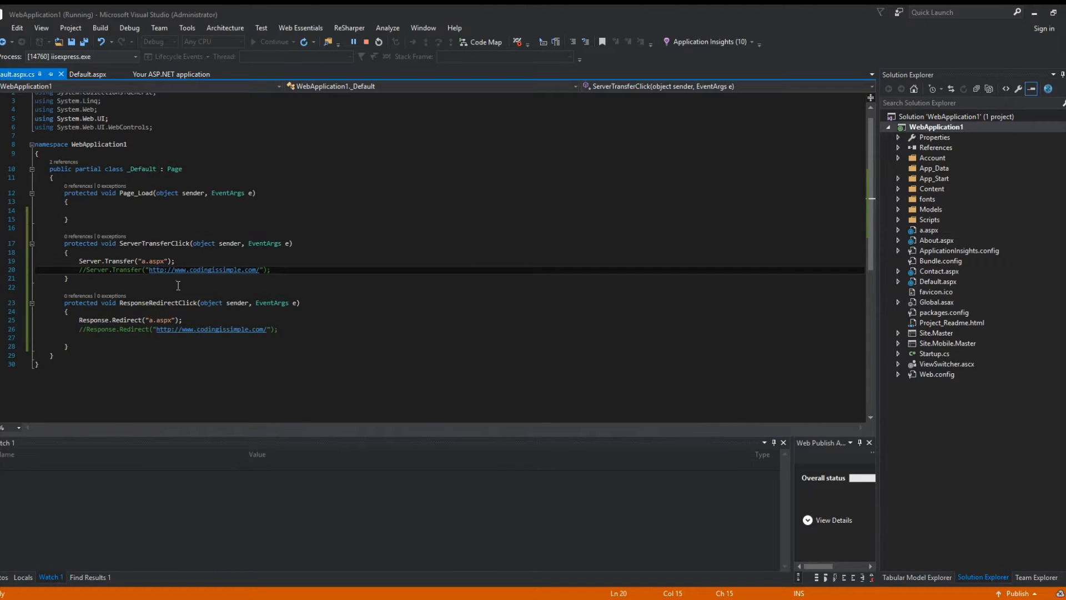
pyautogui.moveTo(161, 242)
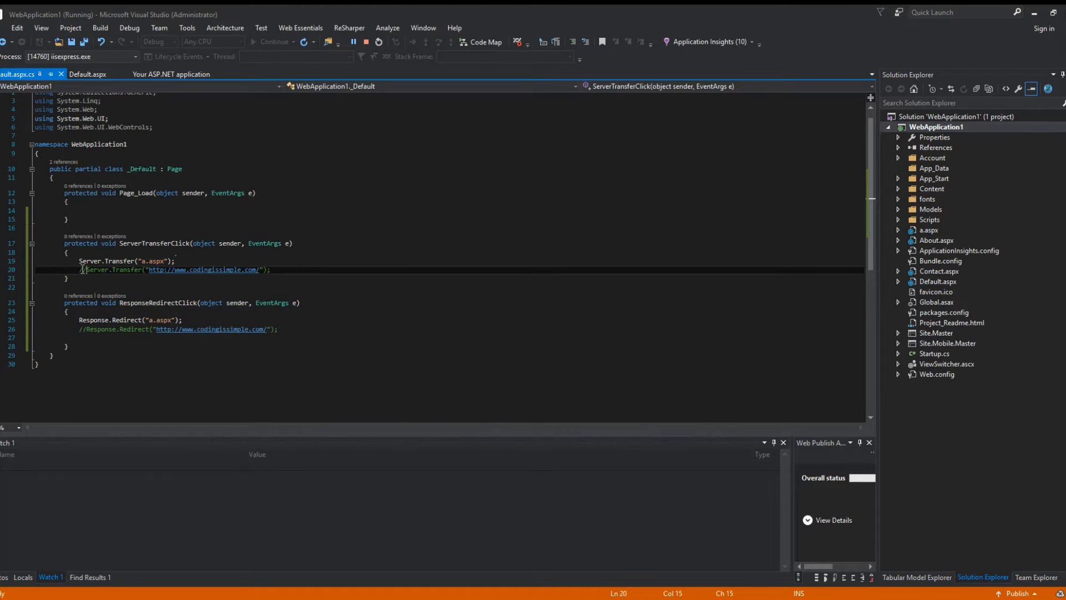
pyautogui.doubleClick(89, 261)
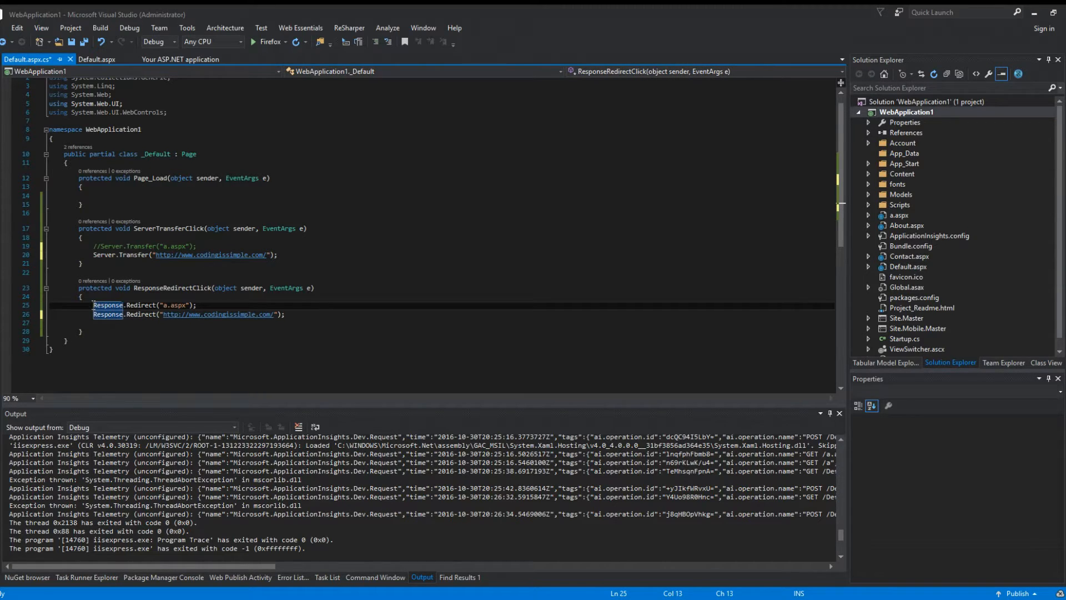
pyautogui.write('//')
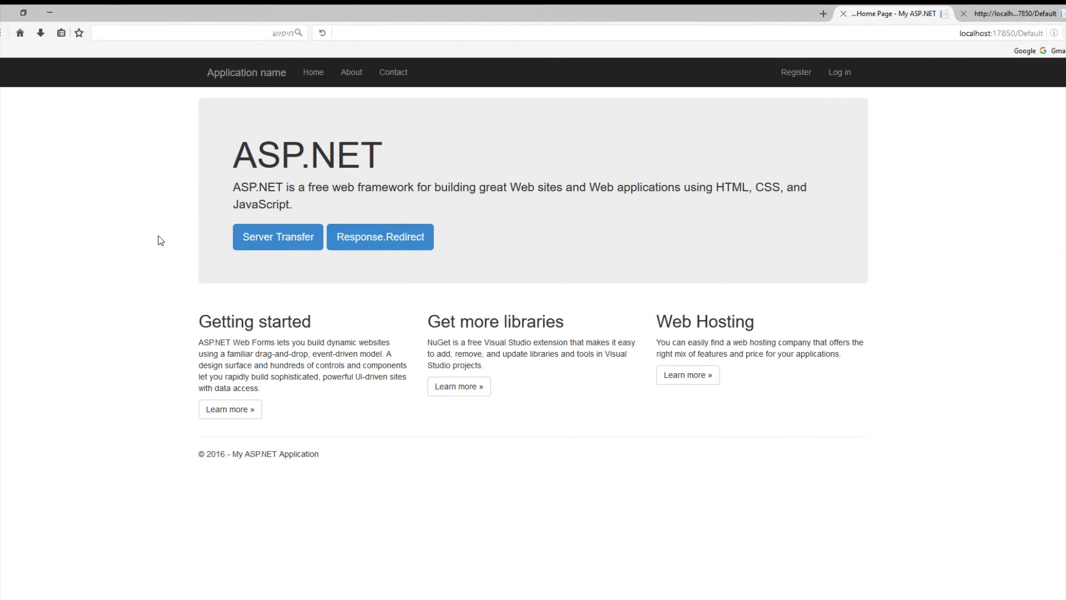
pyautogui.moveTo(422, 233)
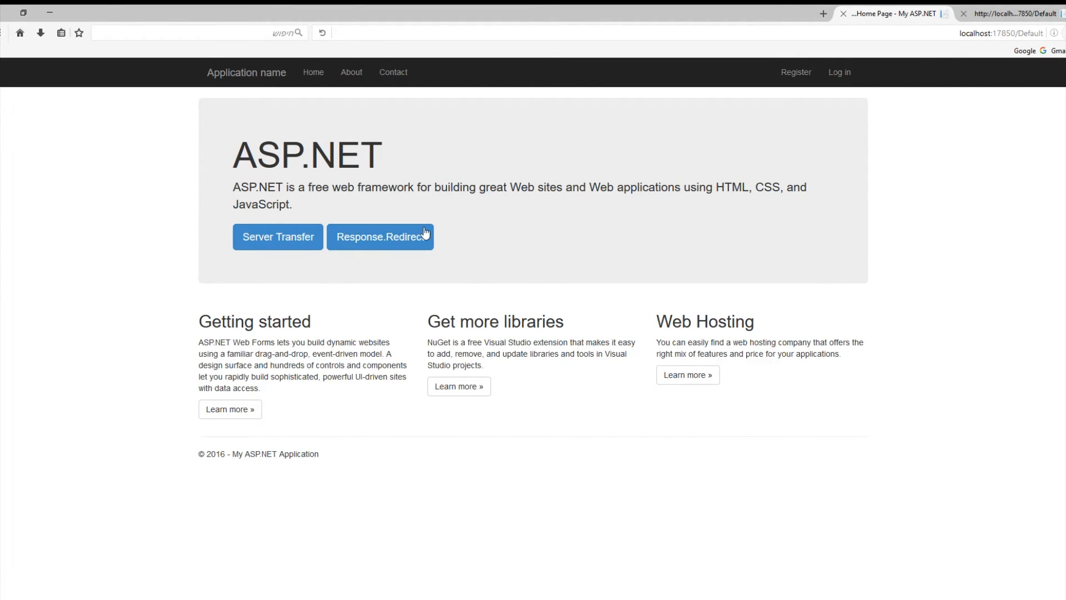
# Redirect to codingissimple.com, come back, then Server.Transfer there and hit the ArgumentException page
pyautogui.click(380, 237)
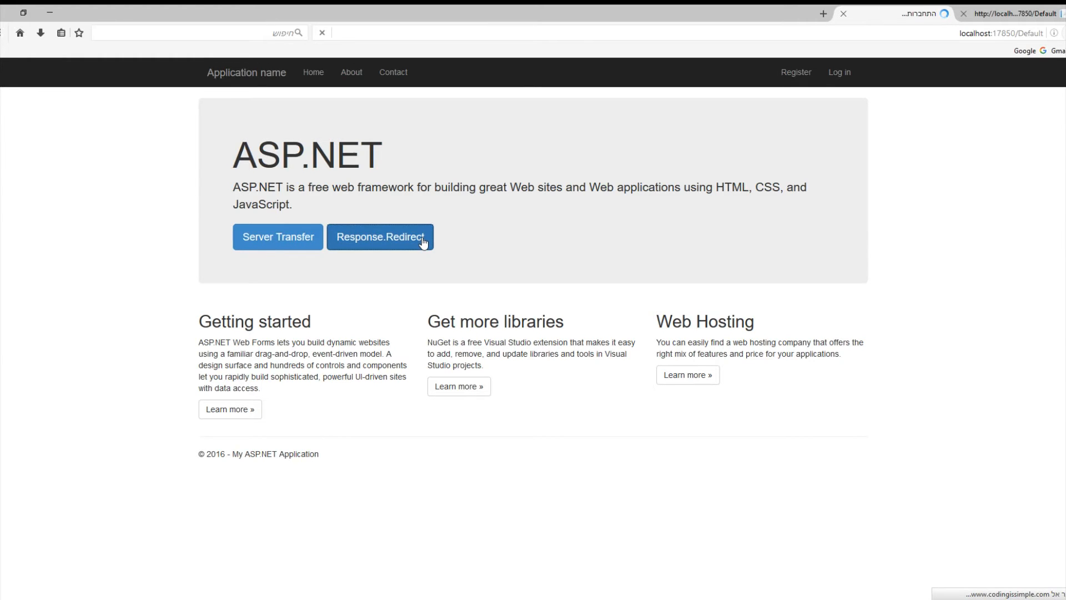
pyautogui.click(380, 236)
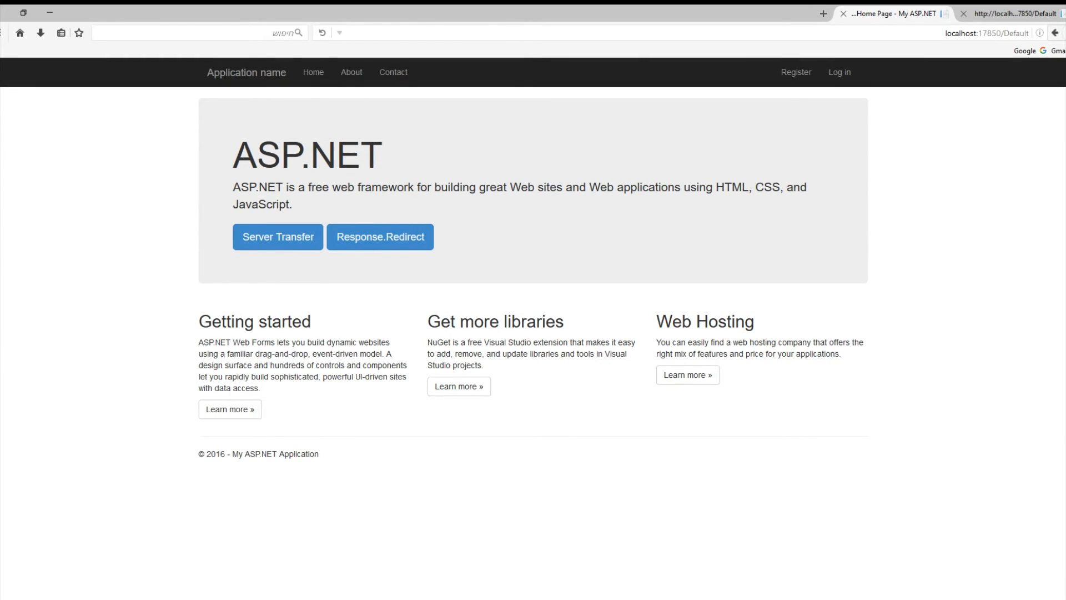
pyautogui.moveTo(628, 63)
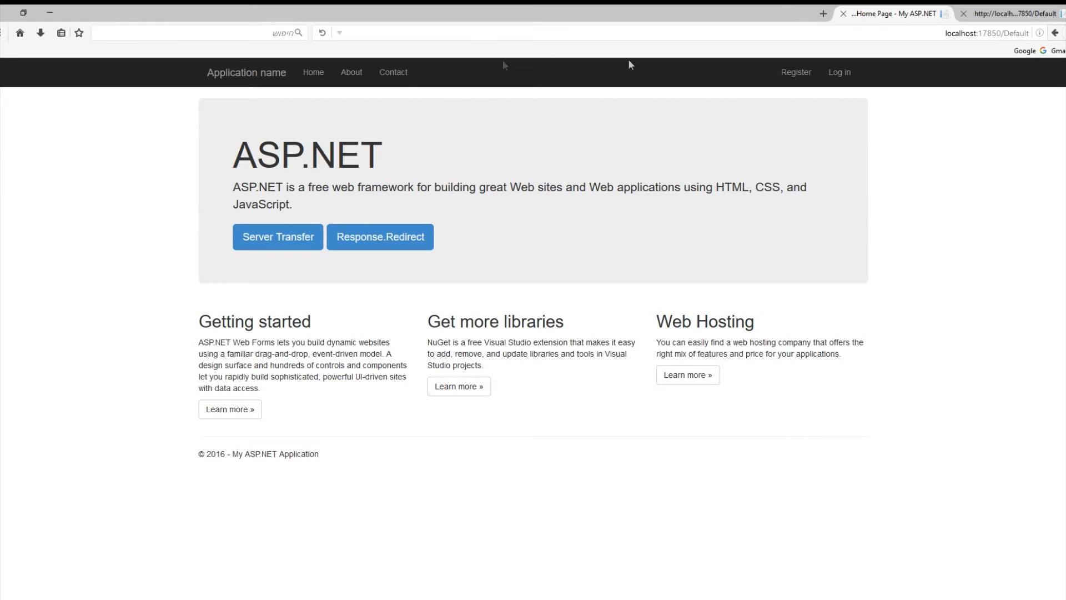
pyautogui.click(277, 237)
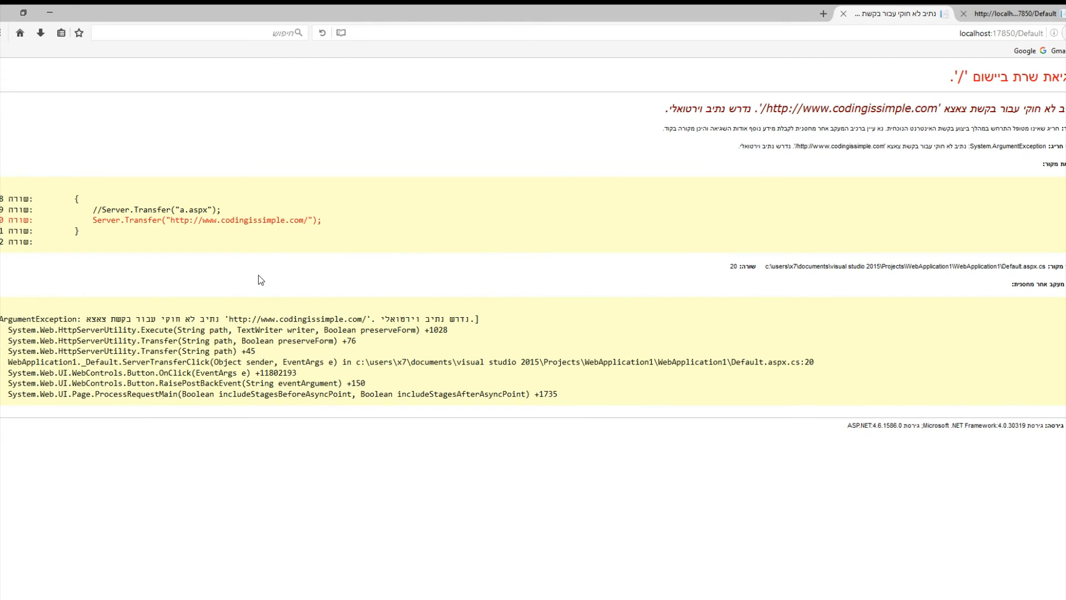